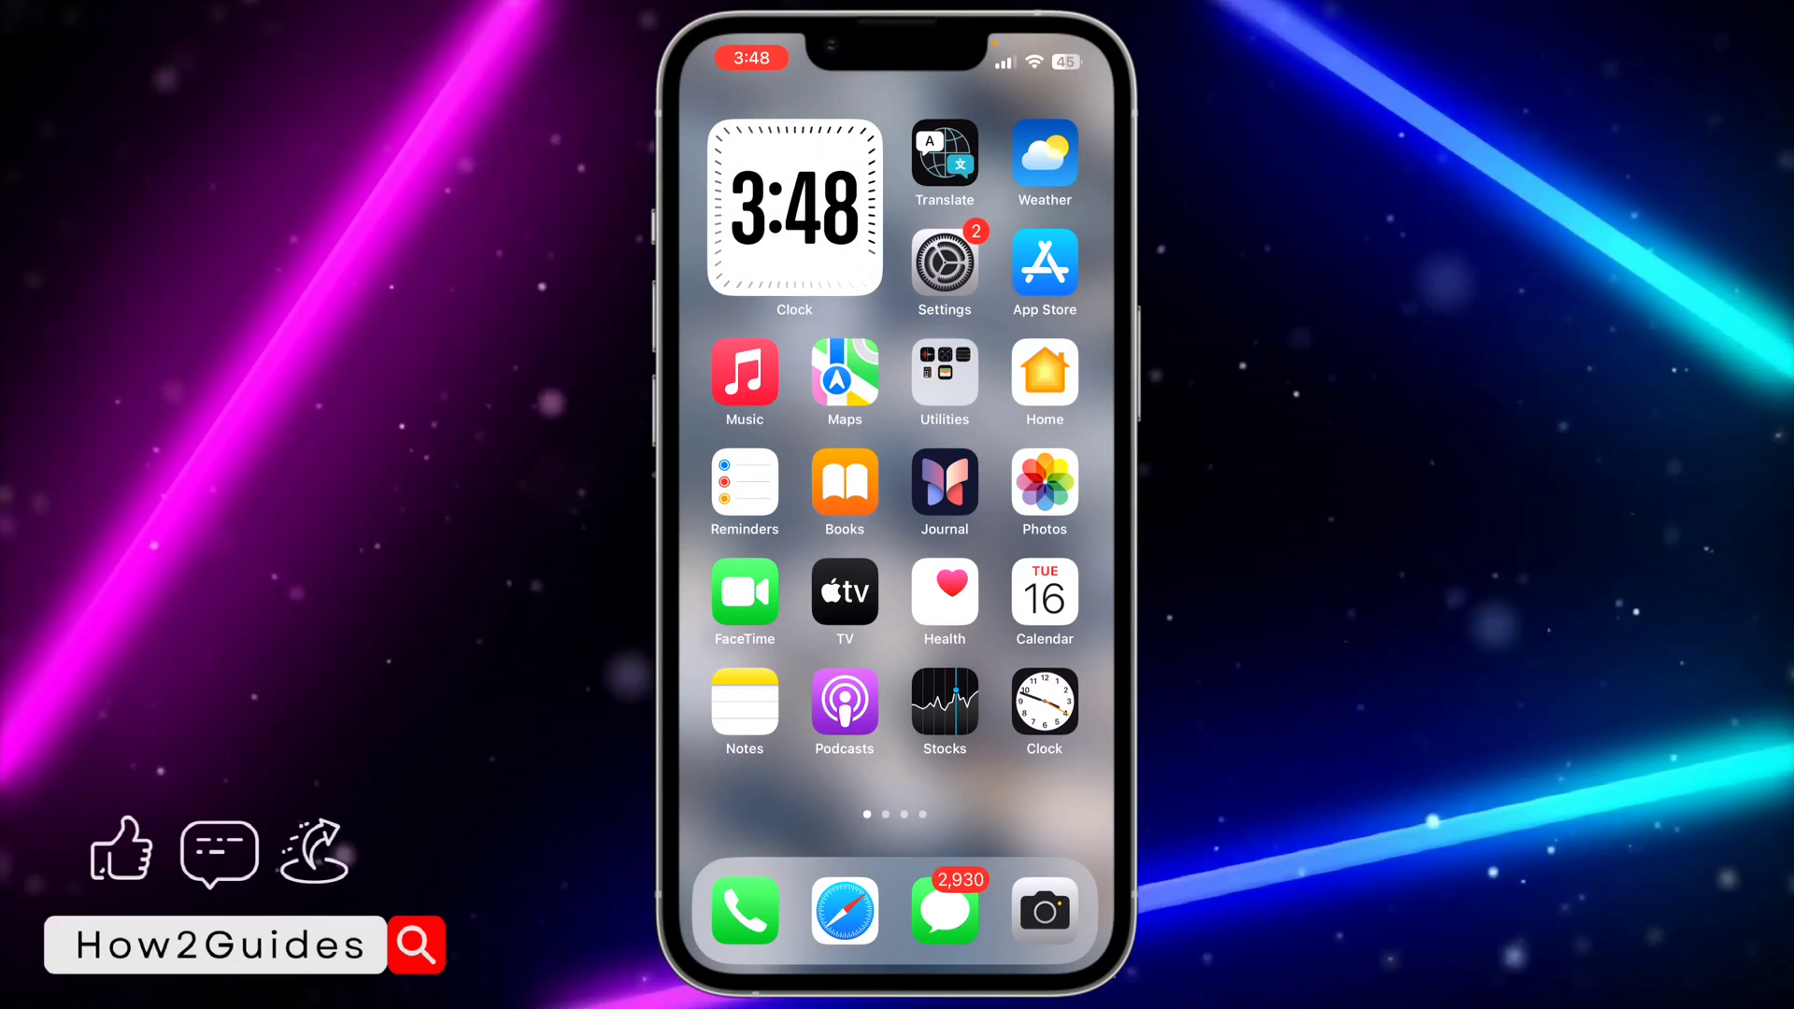
Open the Settings app from the iPhone Home Screen.
left_click(942, 261)
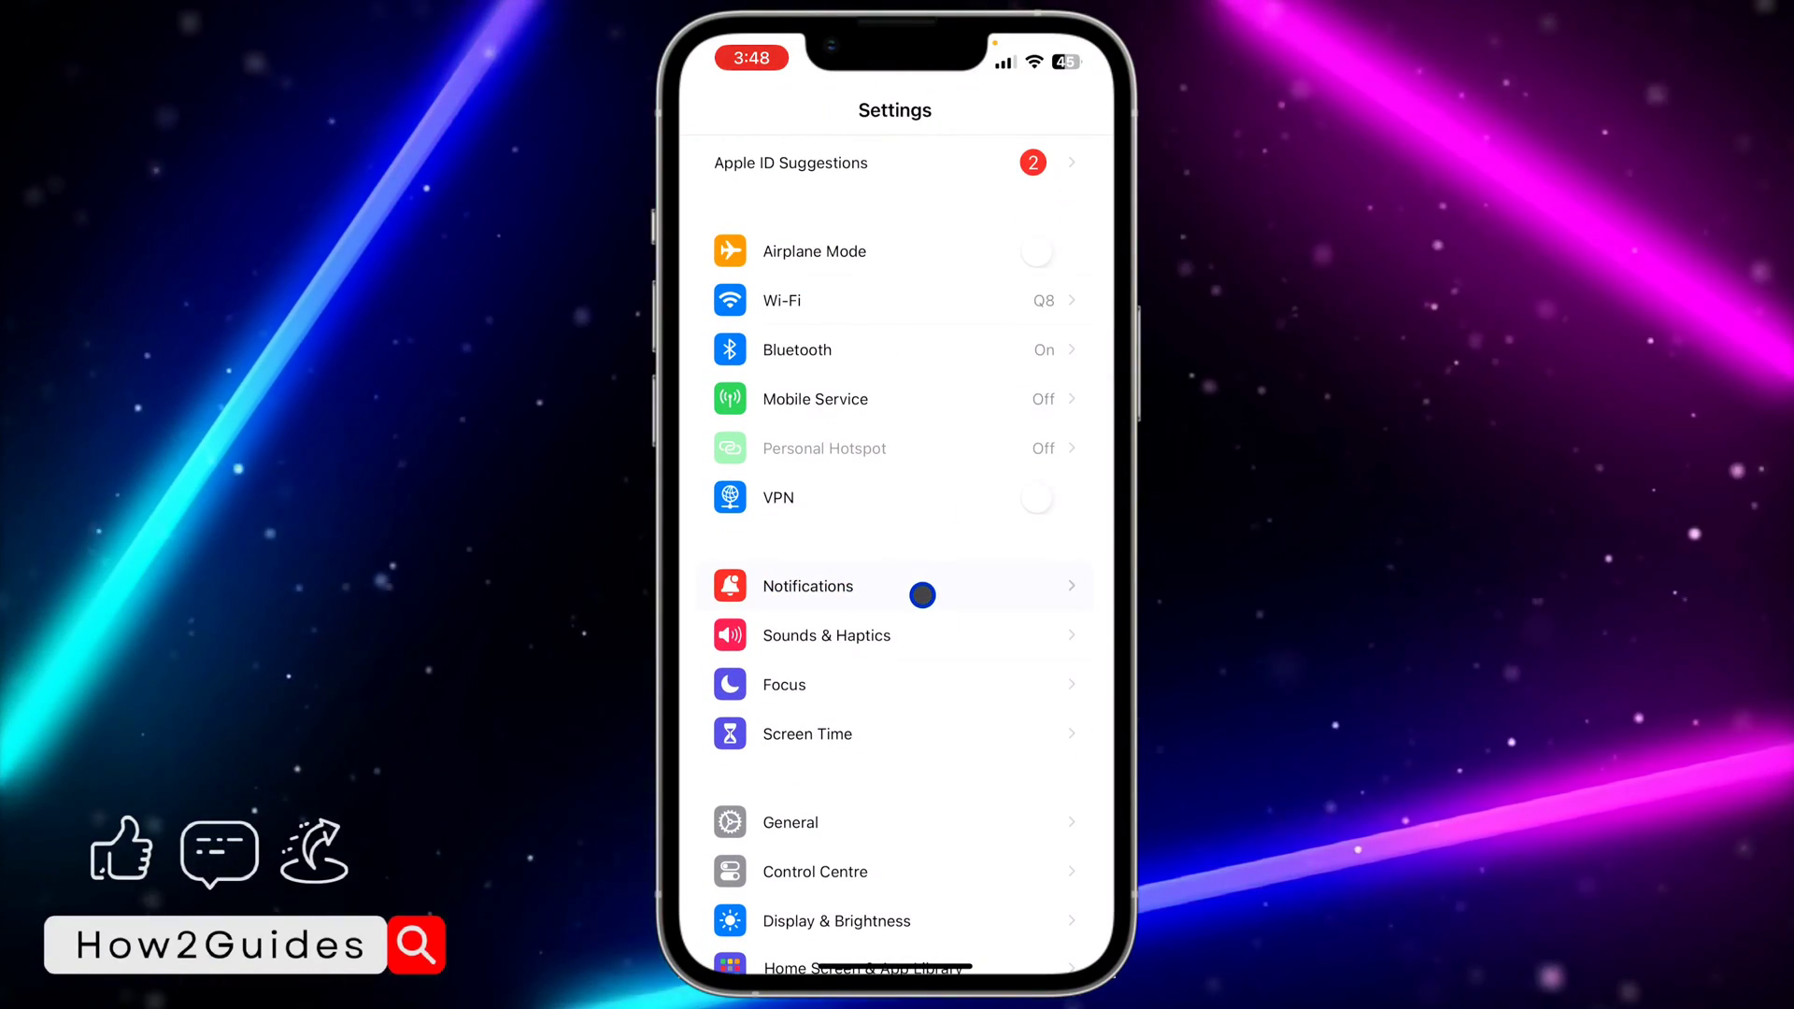
Go to Notifications and select Telegram from the app list.
left_click(808, 585)
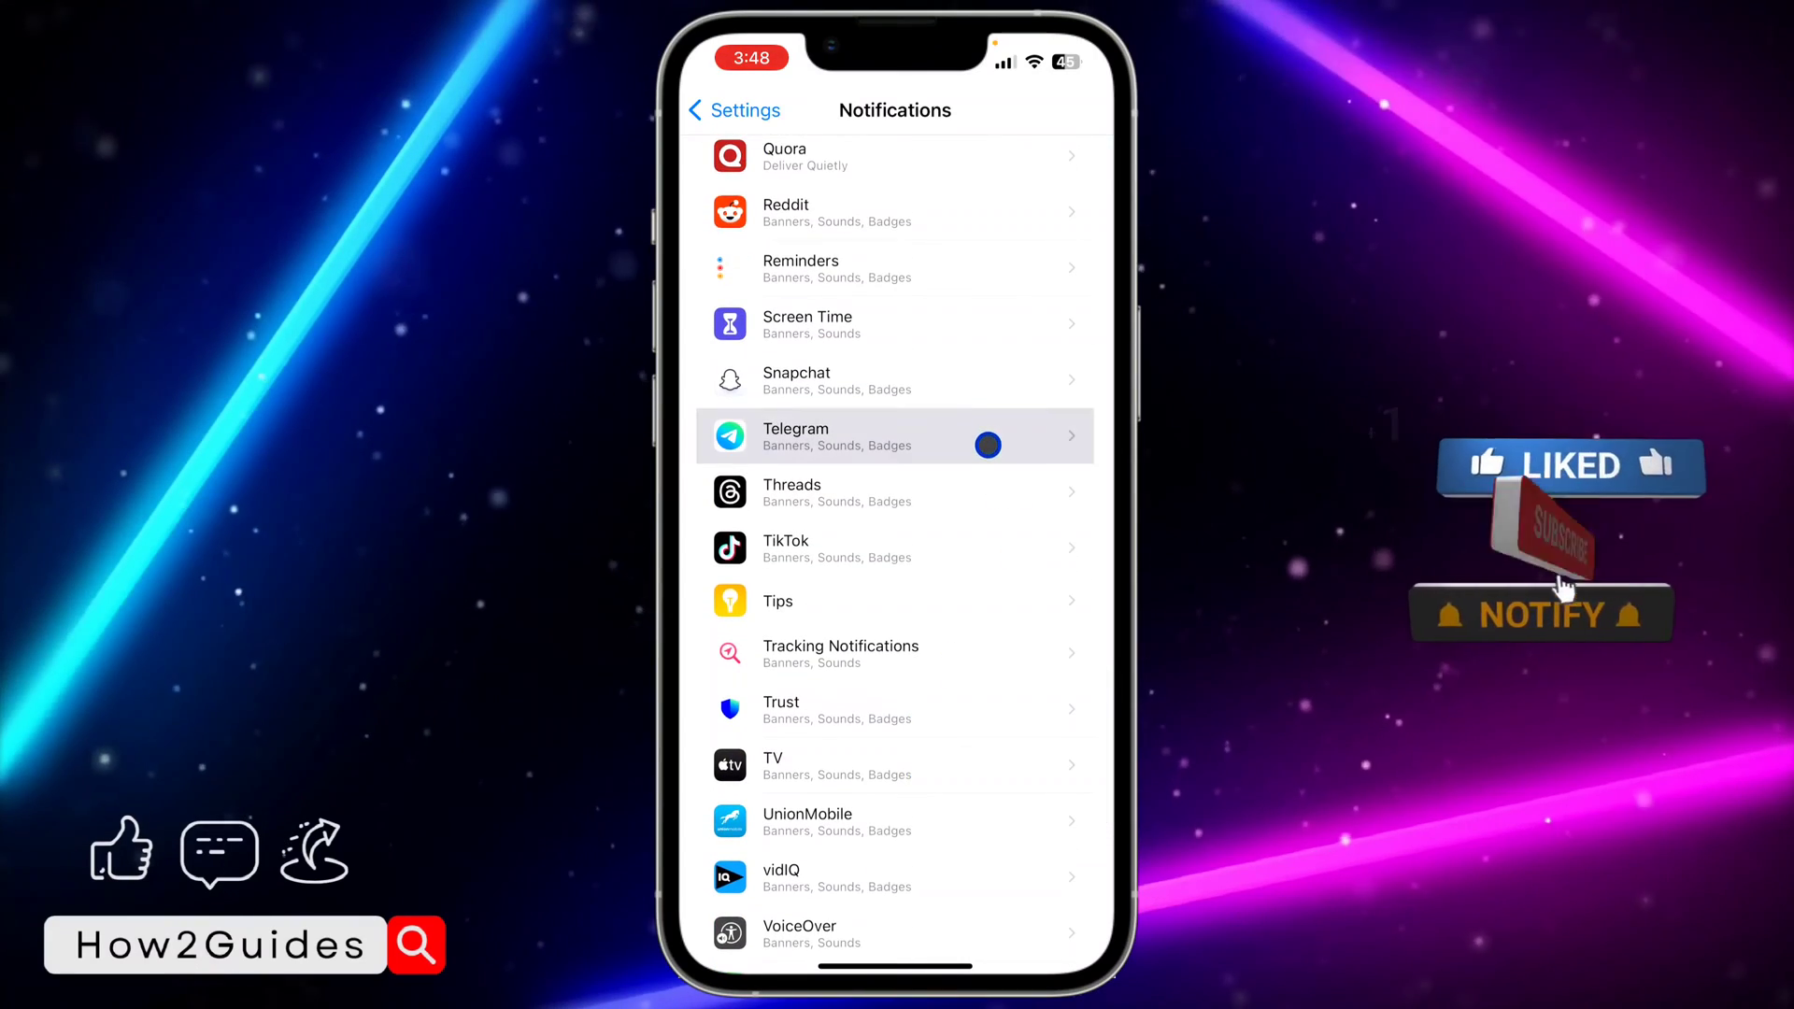
left_click(895, 436)
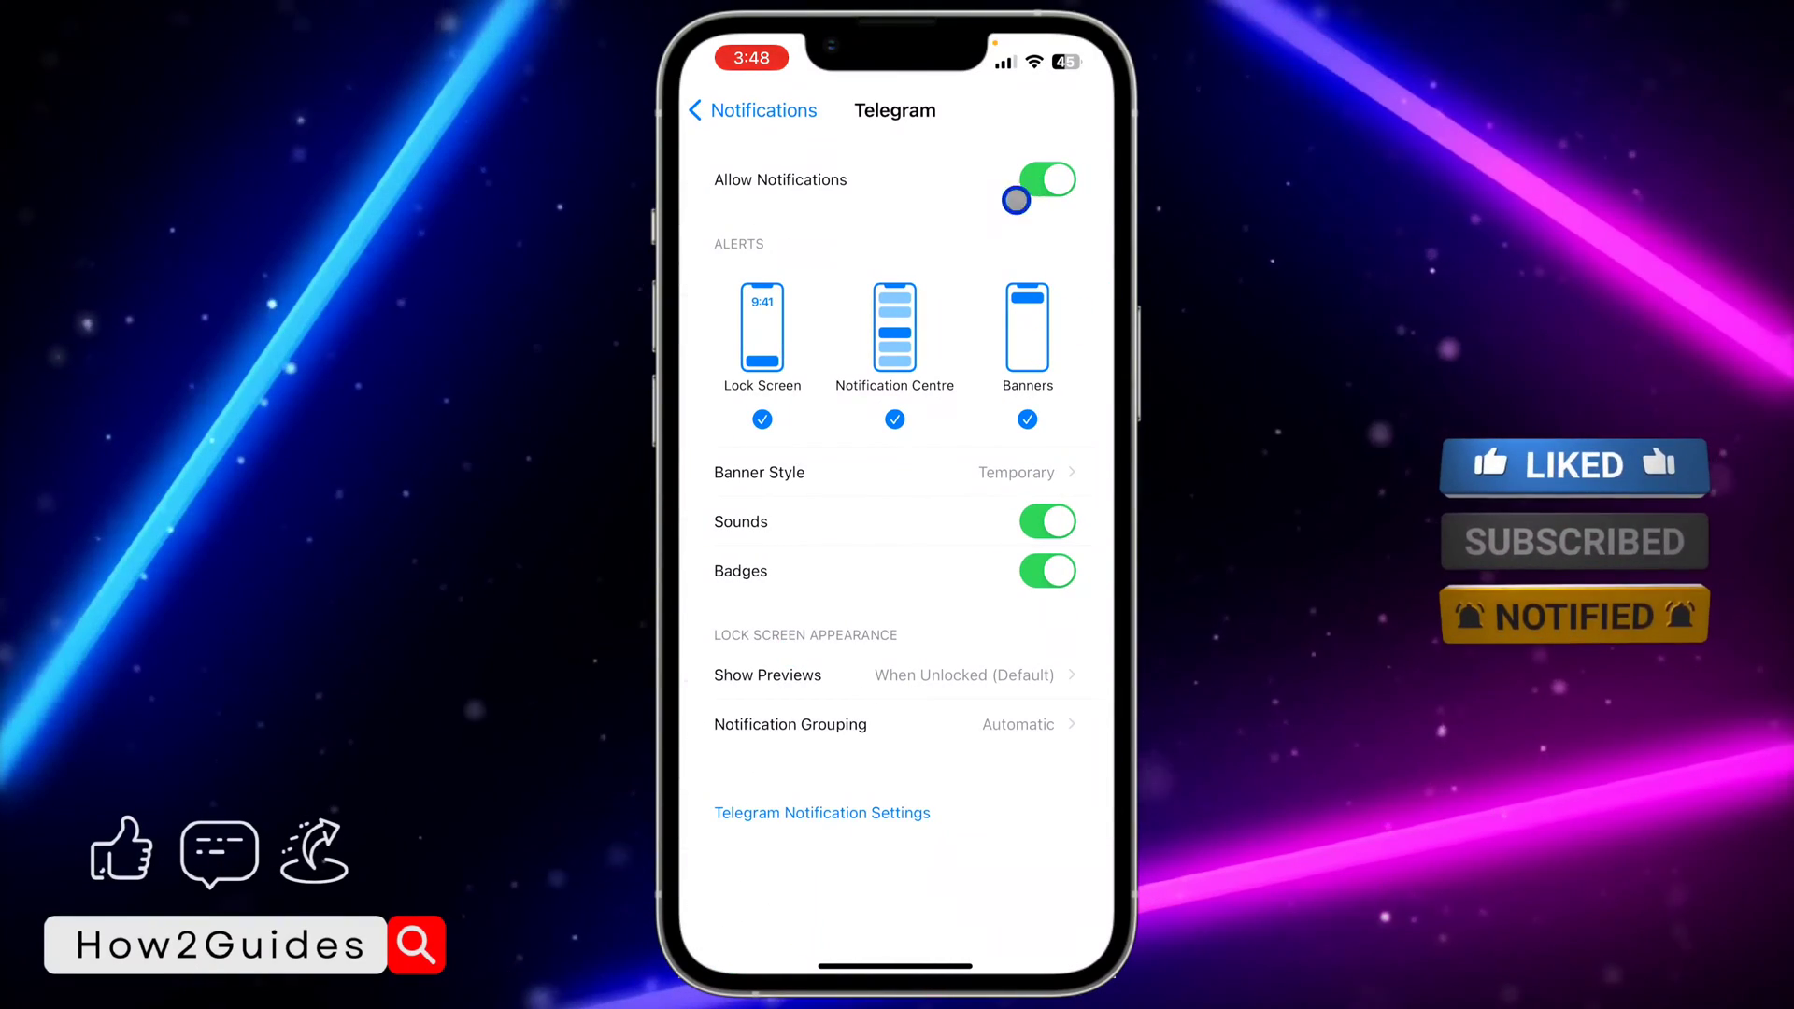
Disable Allow Notifications for Telegram and leave Settings for the Home Screen.
left_click(1043, 179)
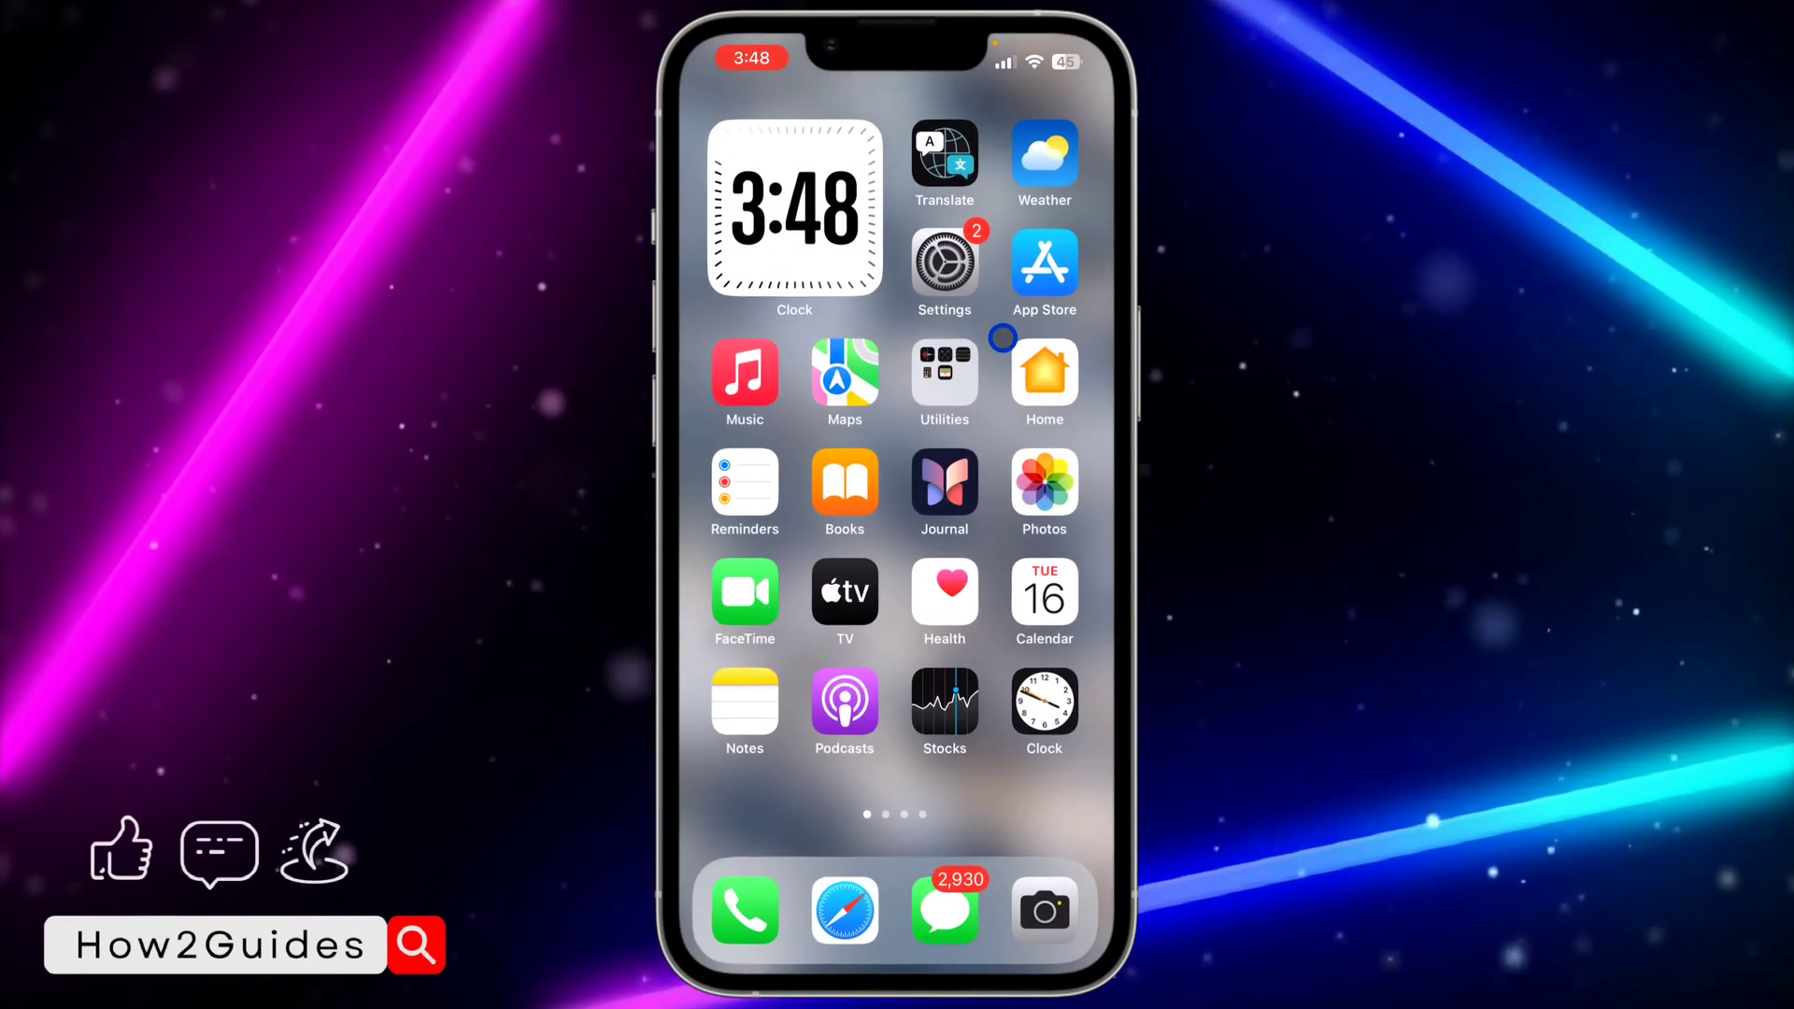
left_click(1042, 910)
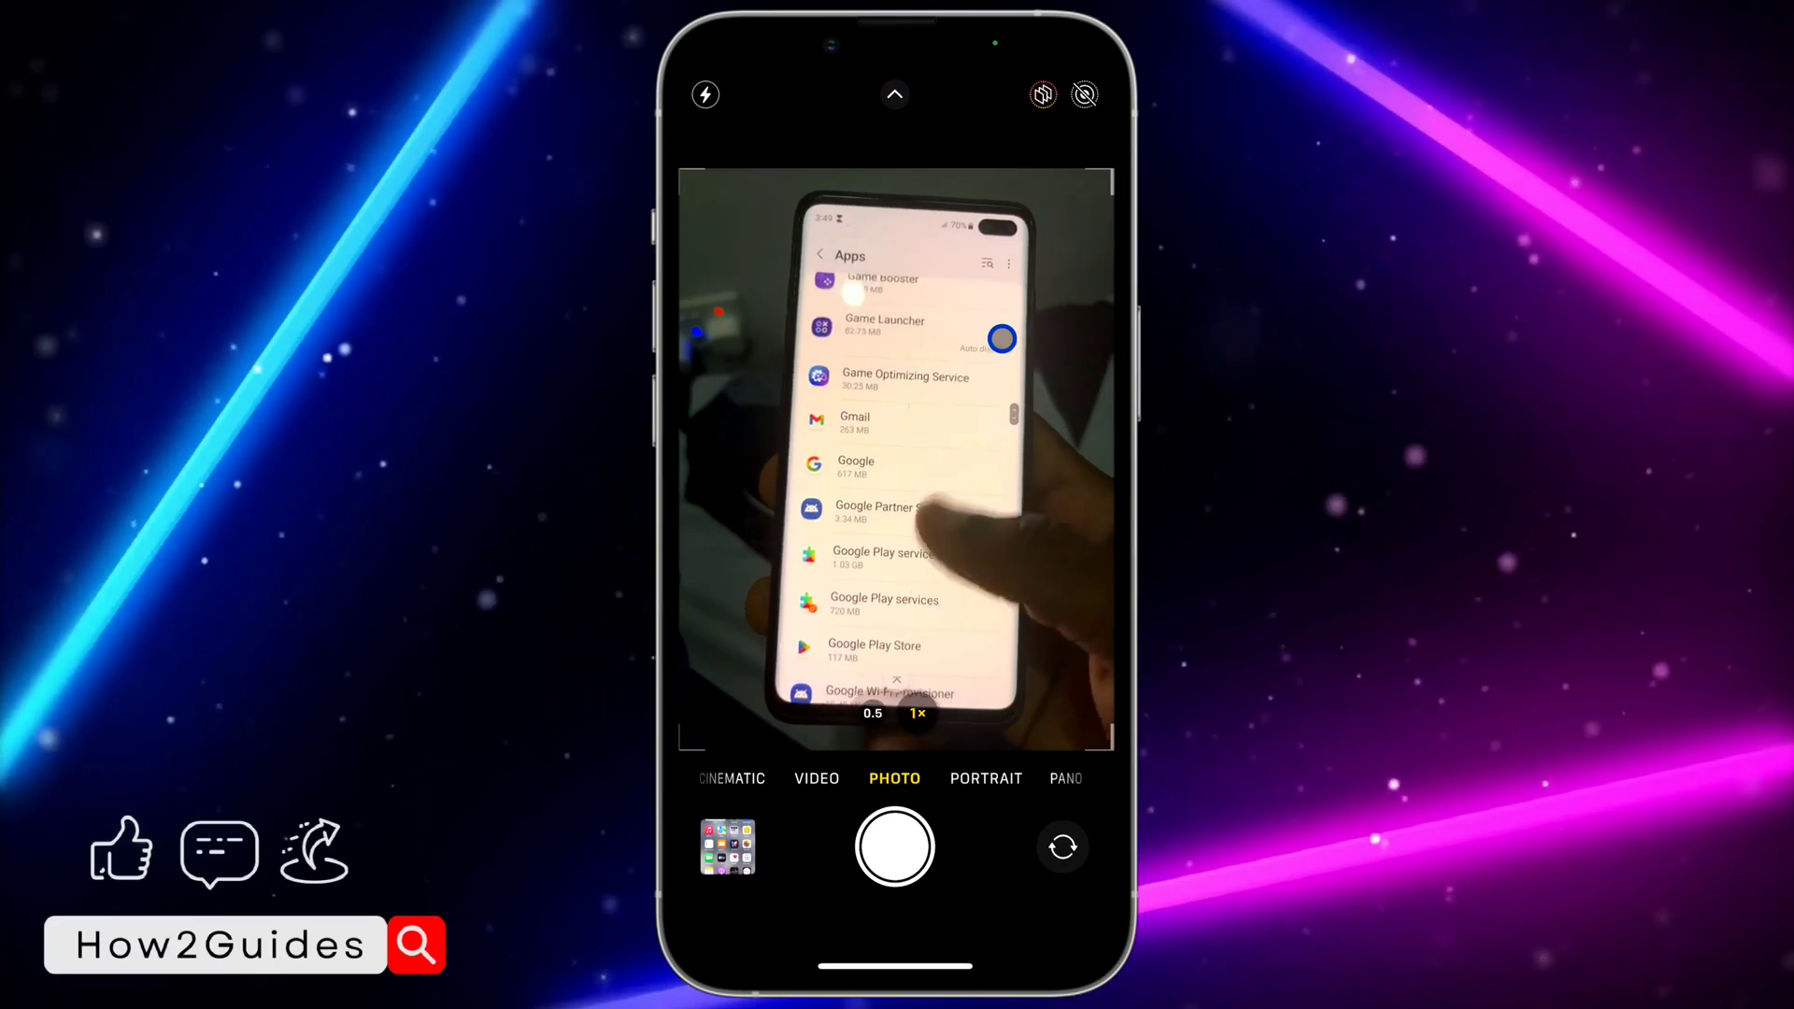
Locate Telegram in the Android Apps list and open its Notifications page in App info.
scroll("down", 3)
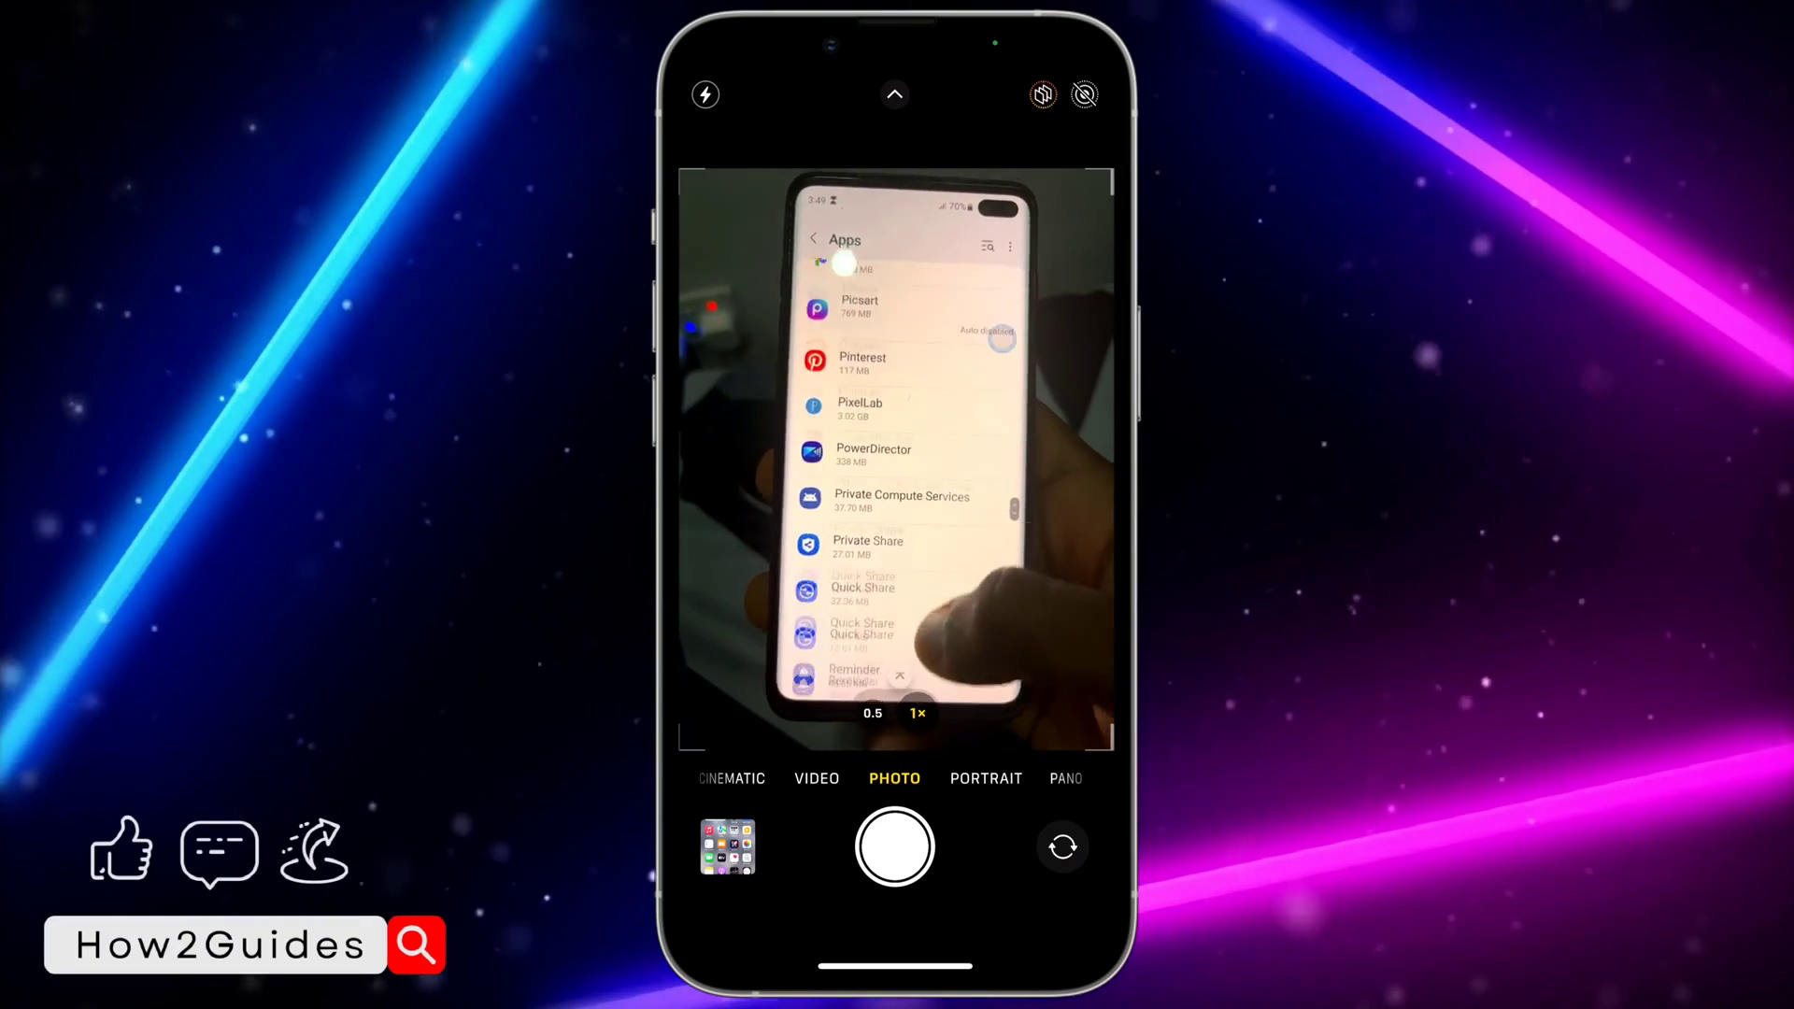
scroll("up", 3)
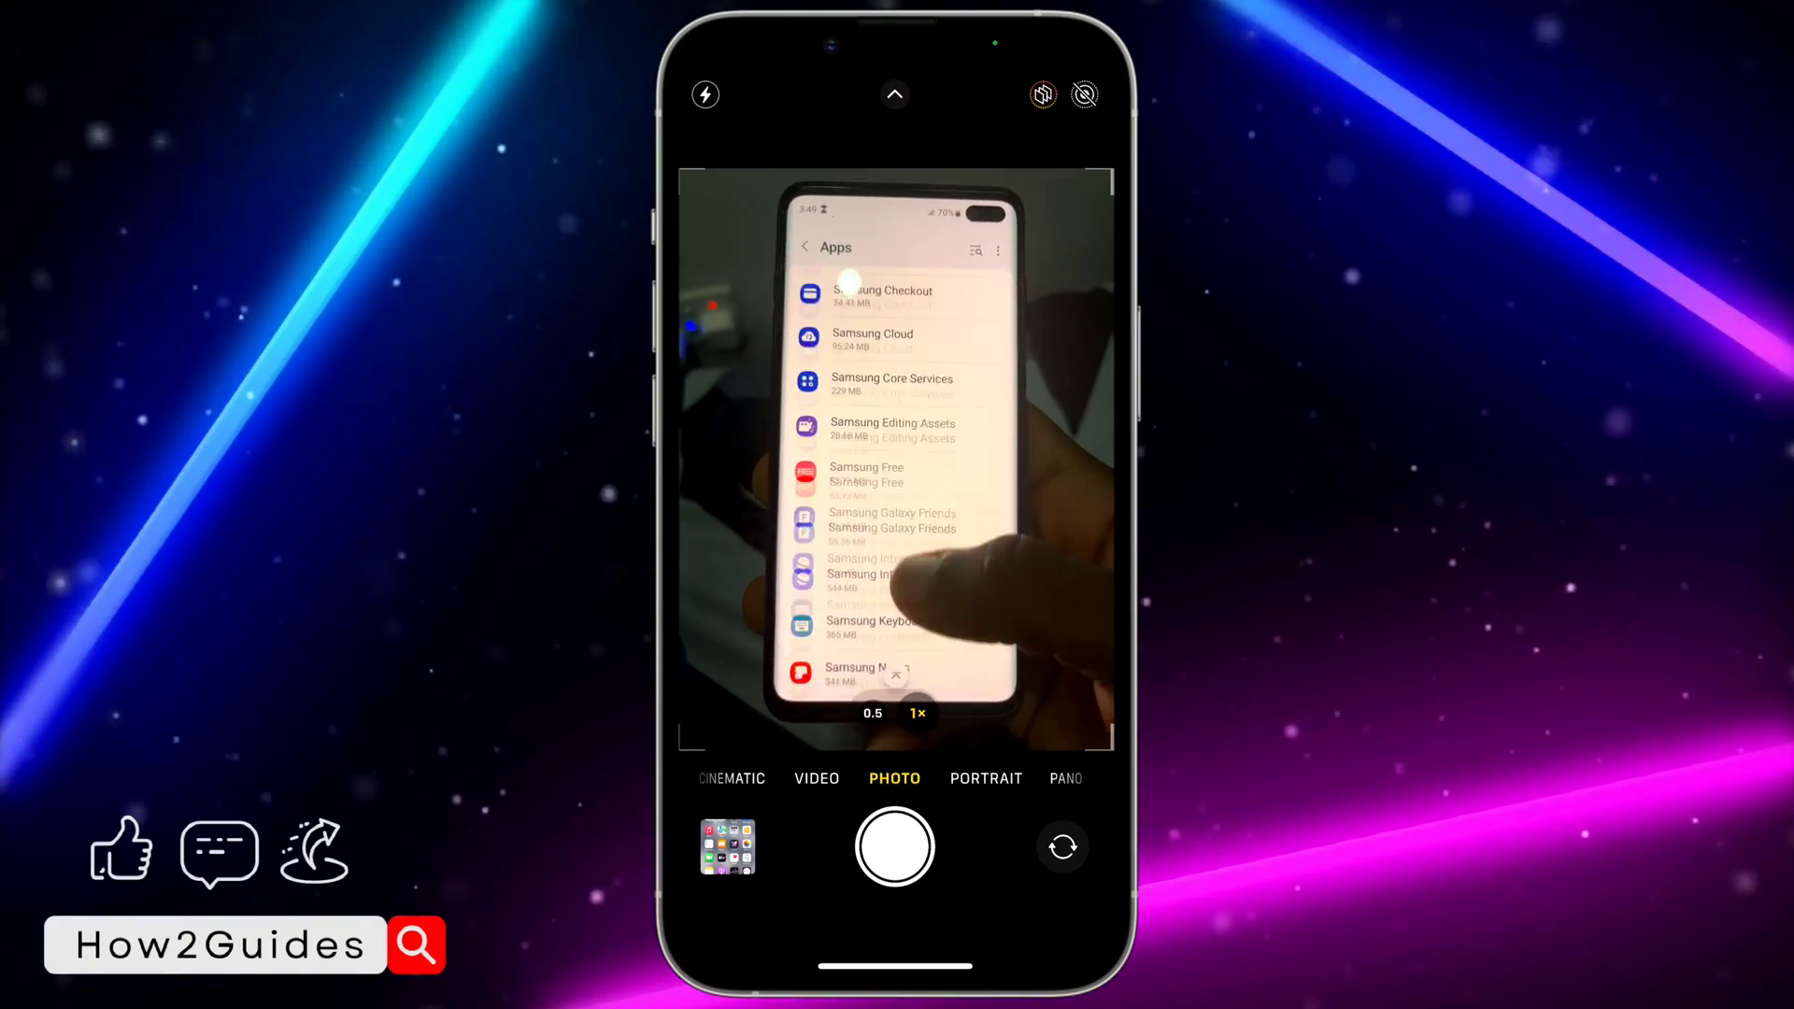
scroll("down", 3)
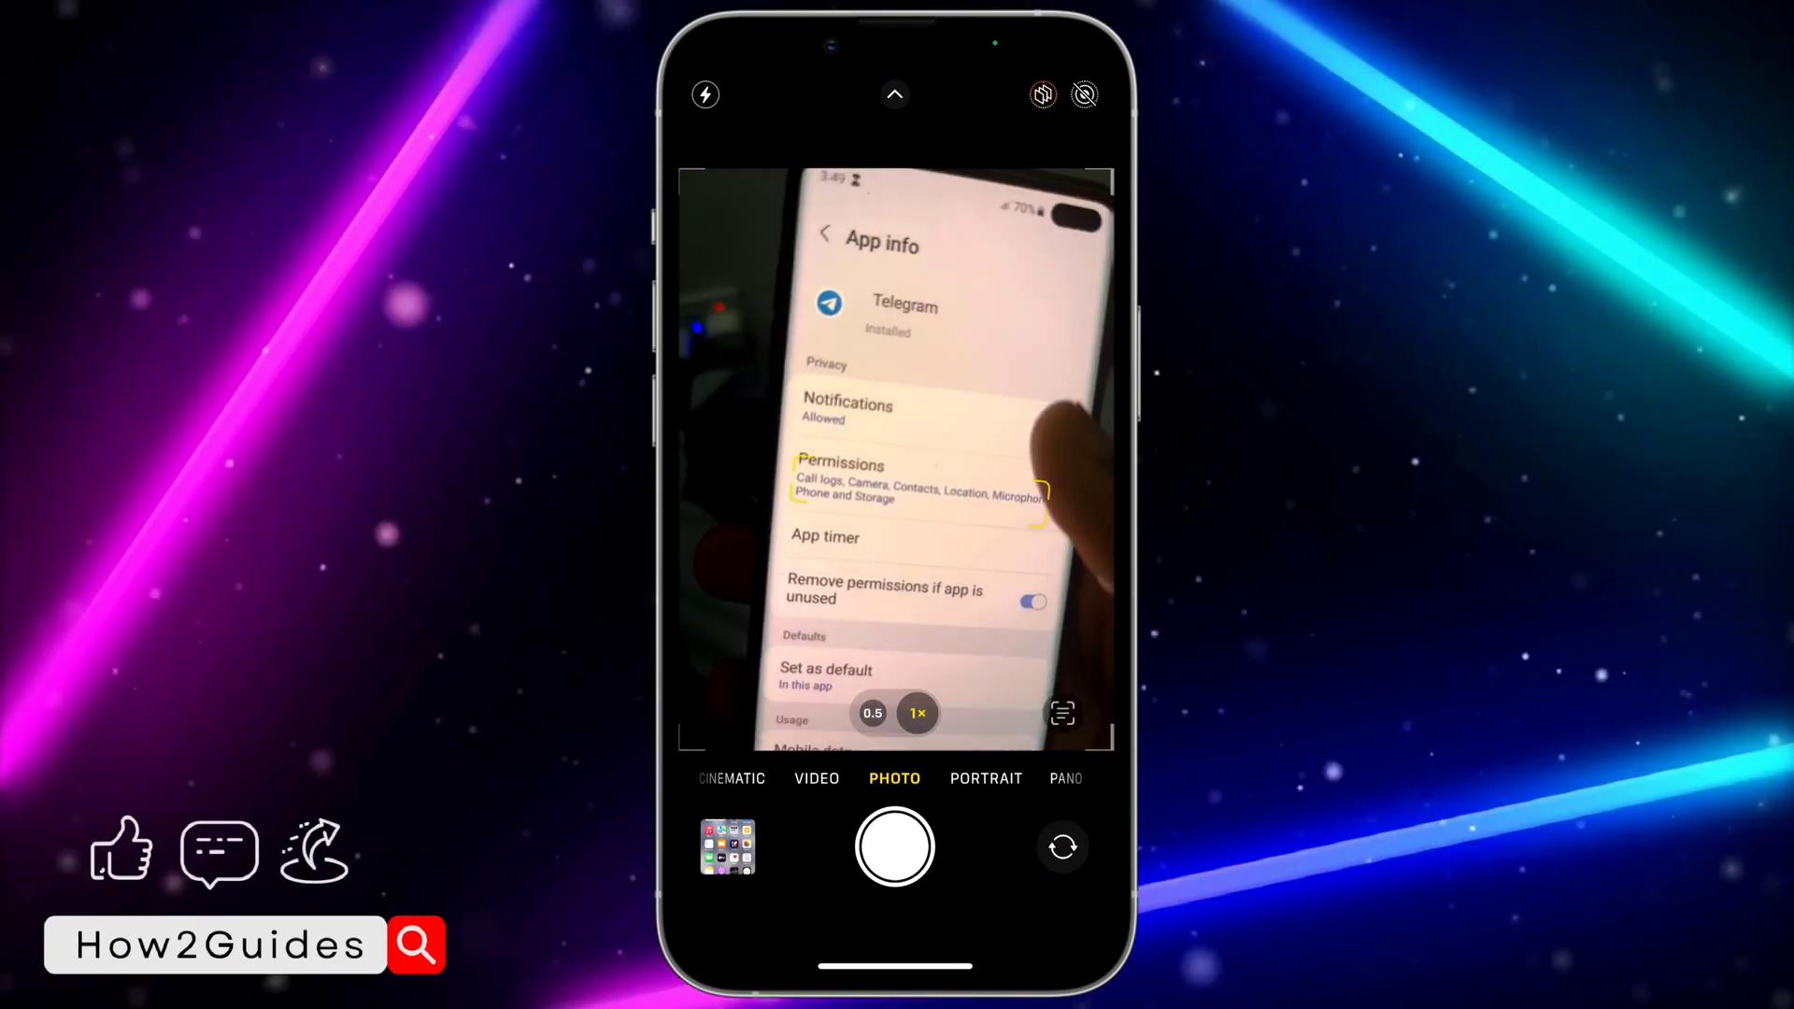
left_click(846, 410)
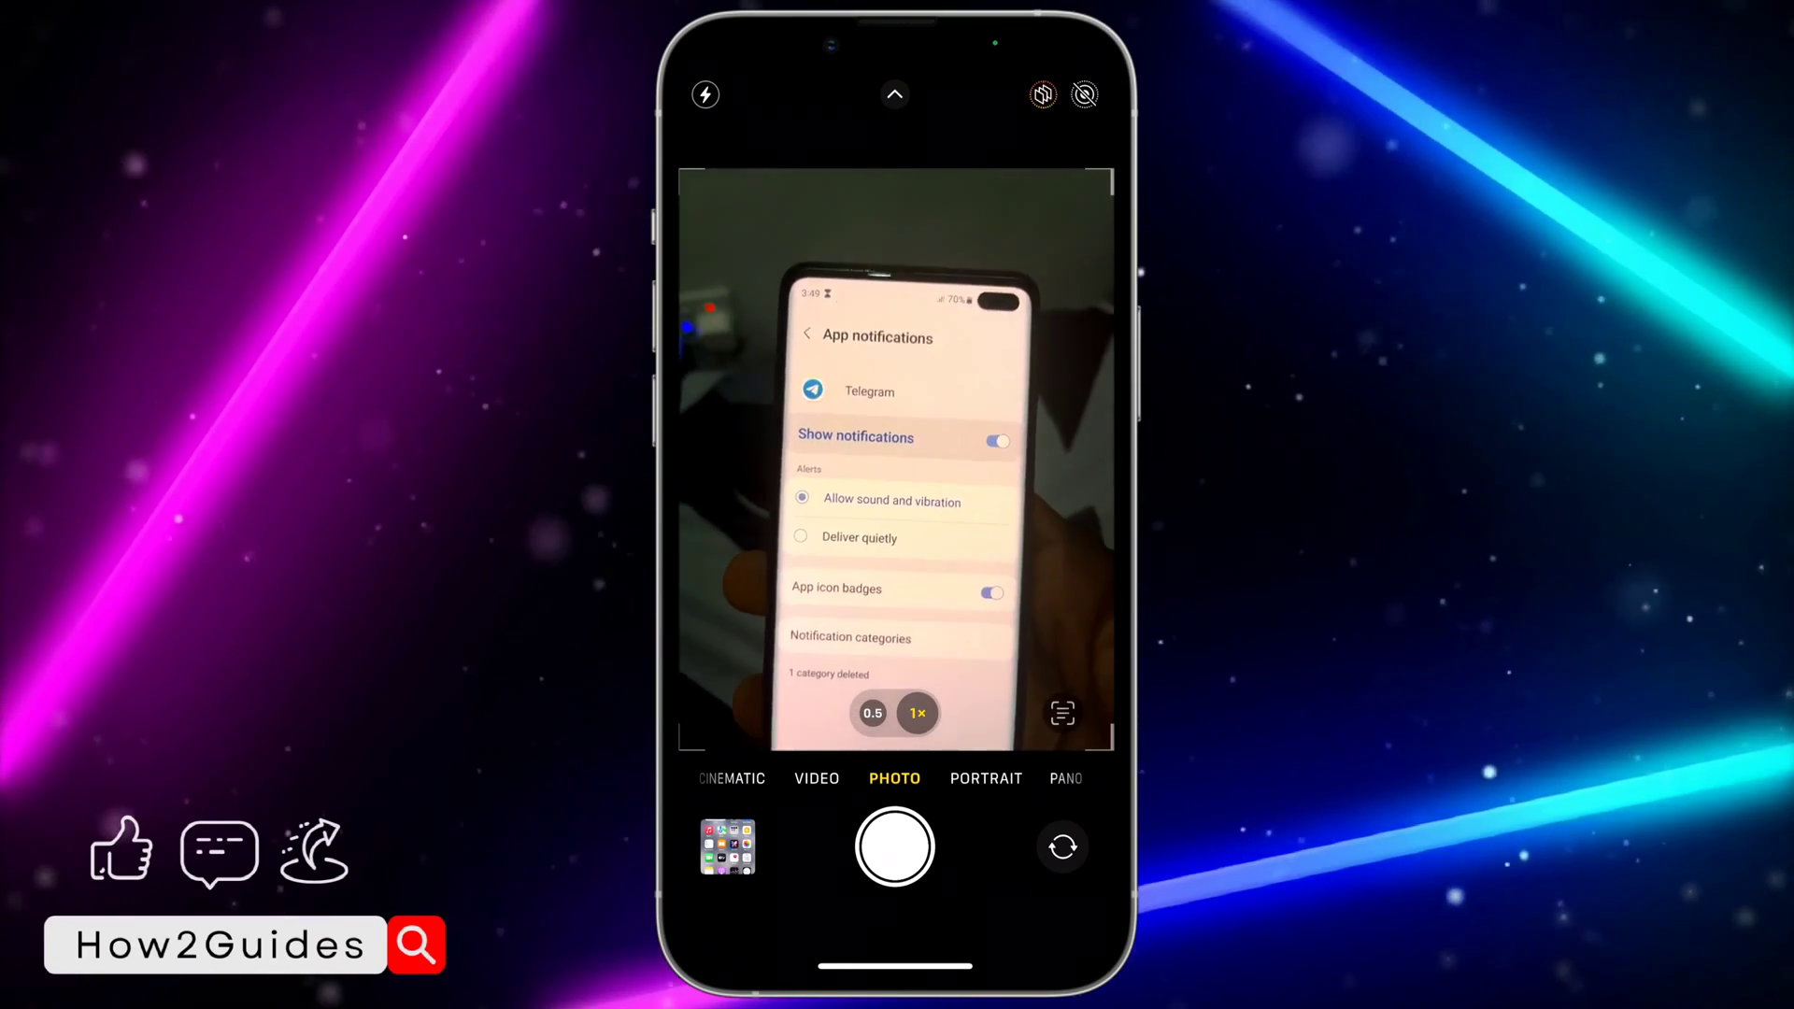